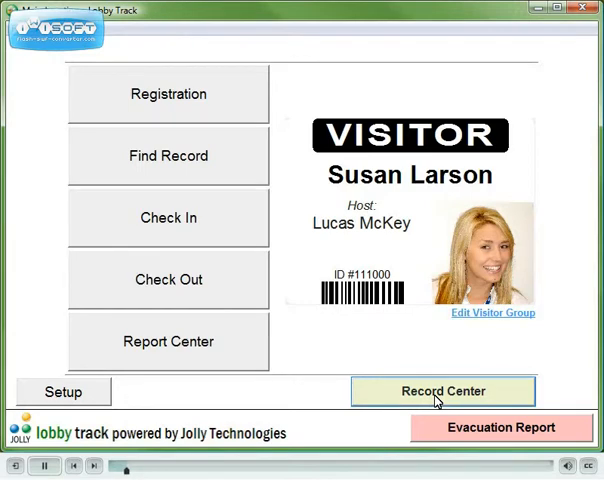
# Step: Open the Record Center's Database Source settings showing the IntermediateVisitor table
pyautogui.click(442, 390)
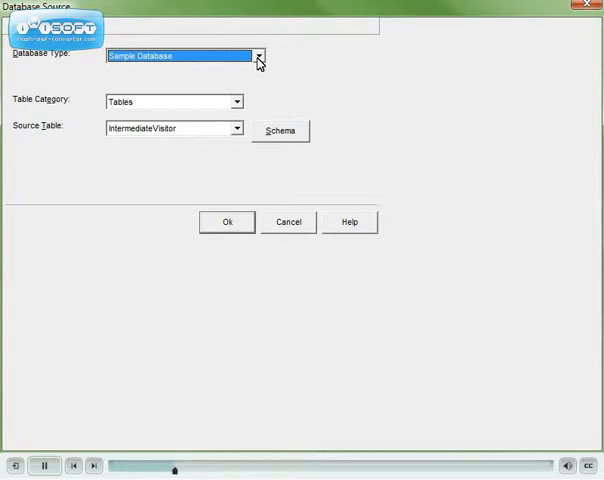
pyautogui.click(258, 55)
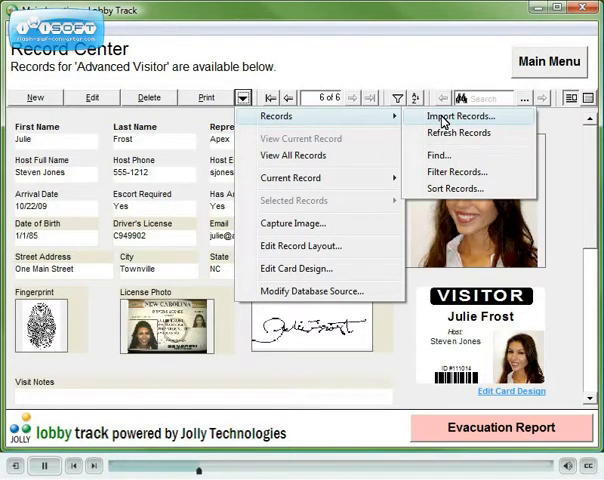
pyautogui.click(299, 155)
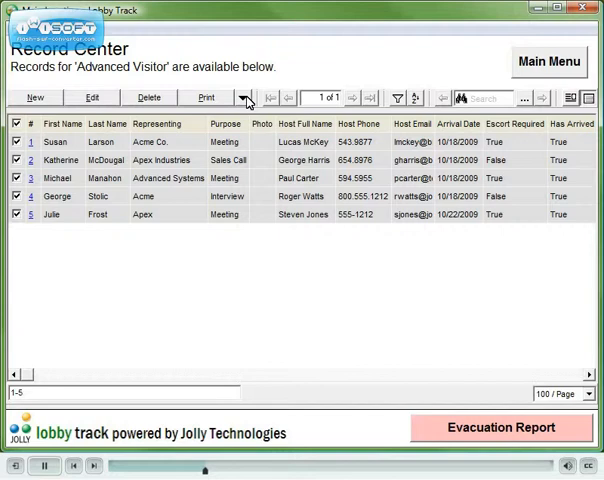
pyautogui.click(243, 97)
pyautogui.write('1,4')
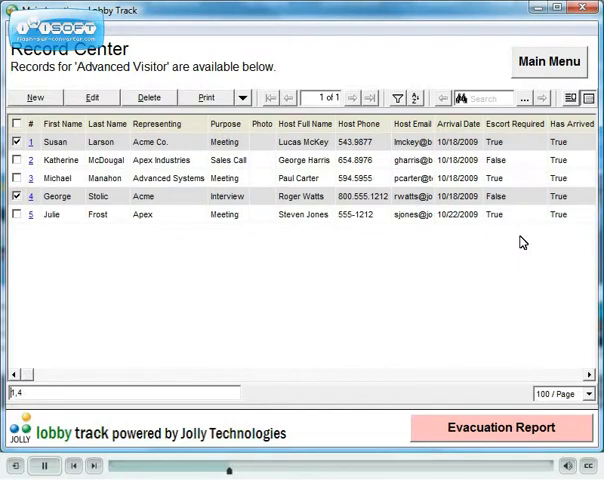
# Step: Batch-edit both checked records to an arrival date of October 22, 2009
pyautogui.click(79, 97)
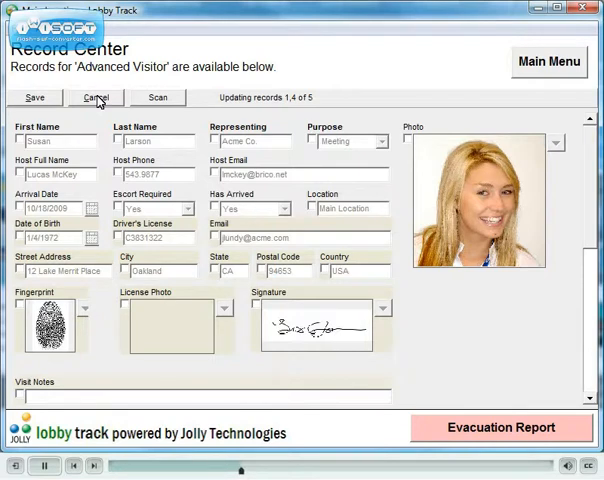
pyautogui.moveTo(25, 218)
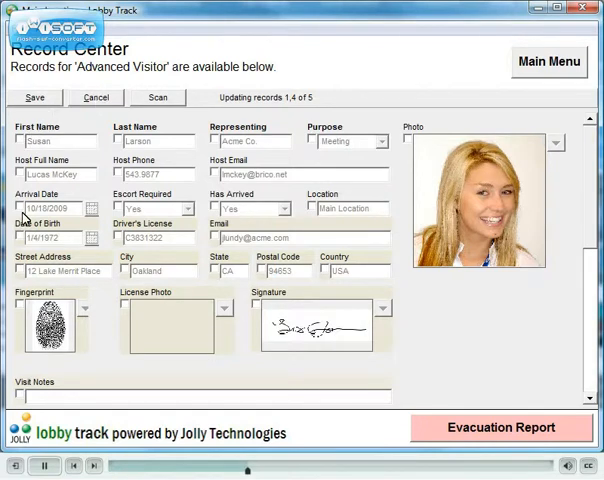
pyautogui.click(92, 208)
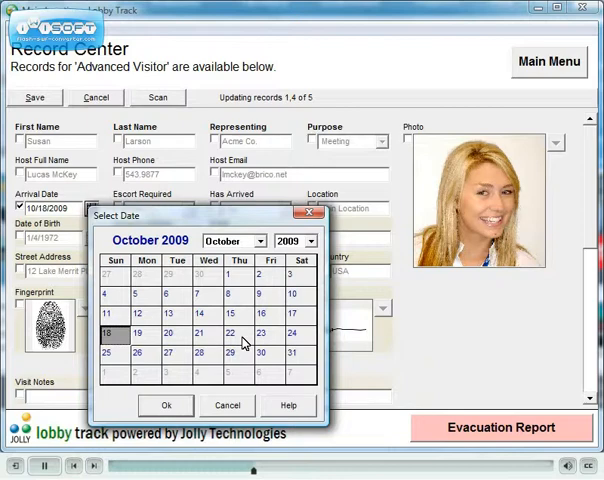
pyautogui.click(230, 332)
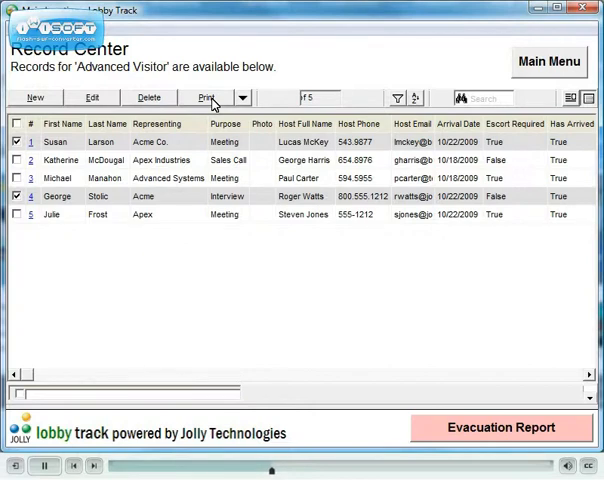
# Step: Set the visitor group to Contractor from the main screen and start a new registration
pyautogui.click(549, 61)
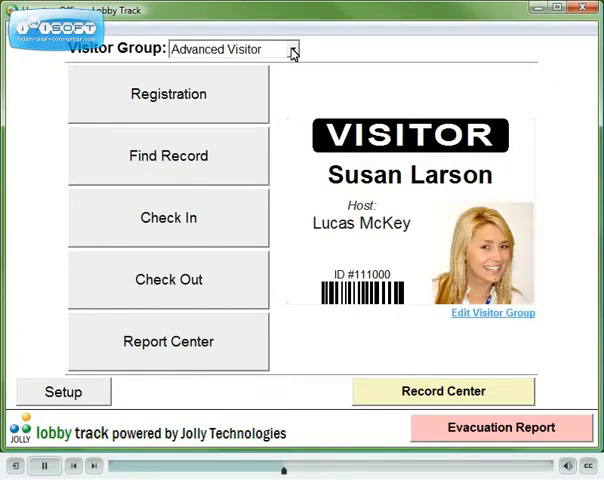
pyautogui.click(291, 49)
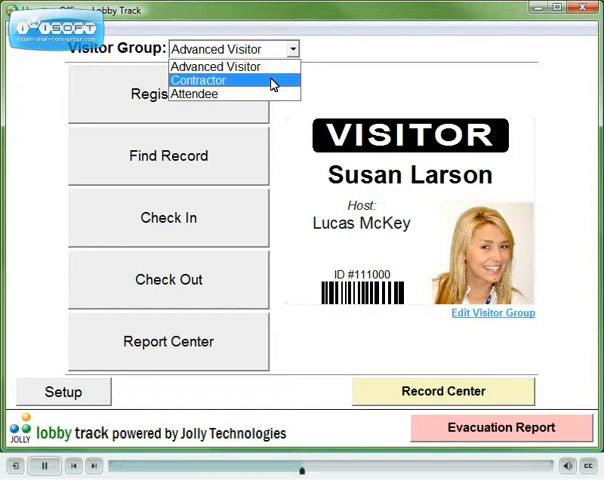
pyautogui.click(198, 79)
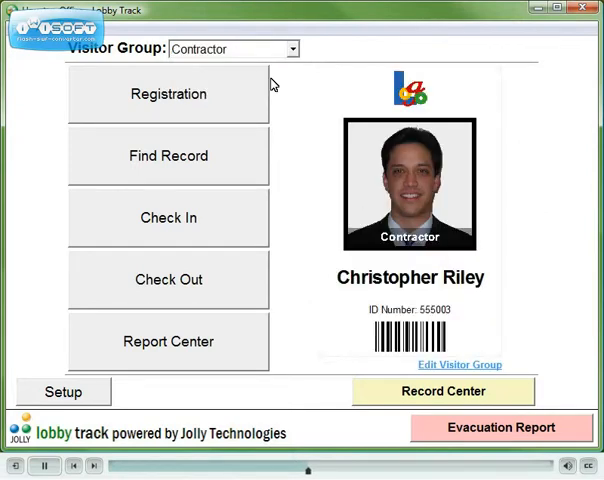
pyautogui.click(443, 391)
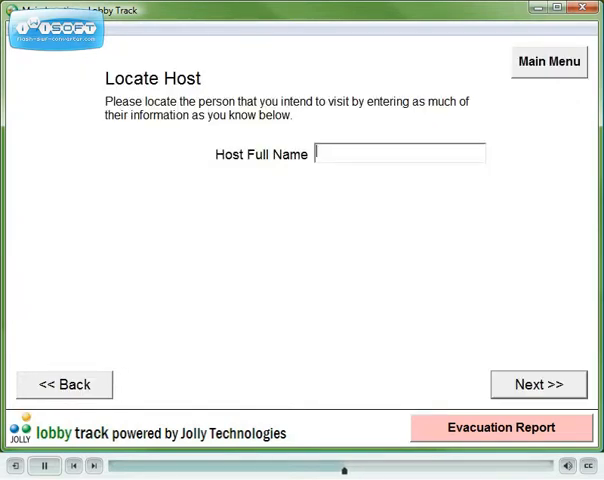
pyautogui.write('Al')
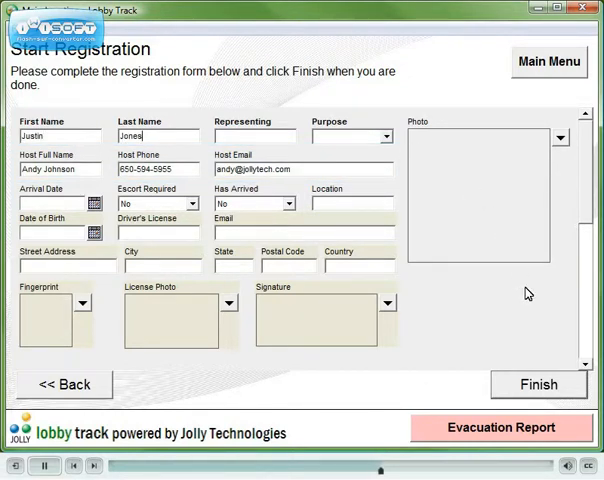
pyautogui.click(539, 384)
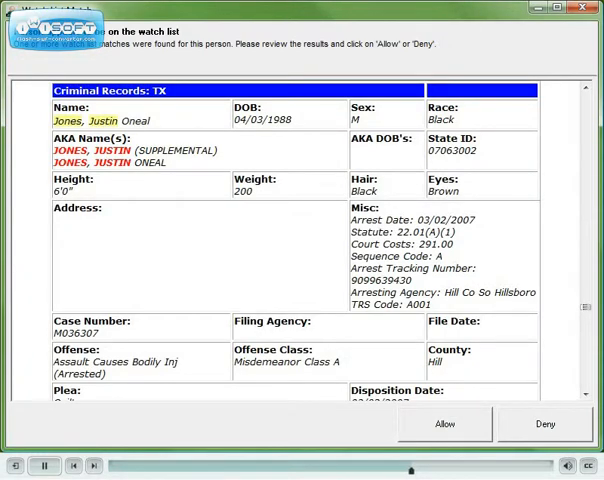
pyautogui.click(444, 424)
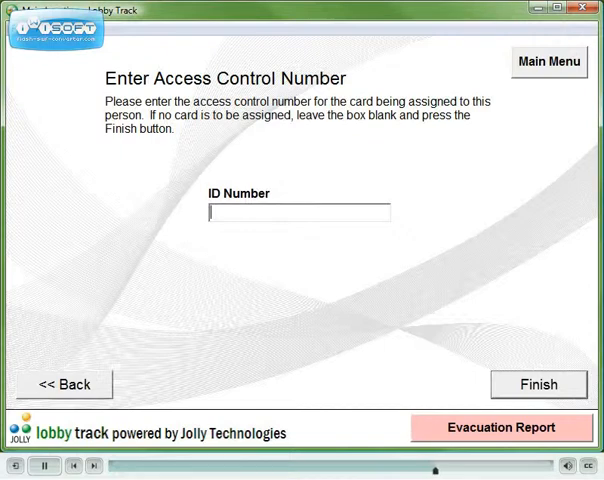
# Step: Enter 54321 as the visitor's access control ID number
pyautogui.write('54321')
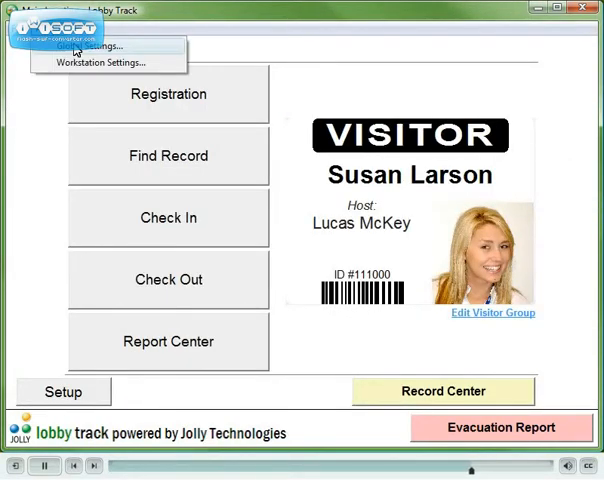
# Step: Open Global Settings and view the Company Database Source showing the Sample Company file
pyautogui.click(92, 46)
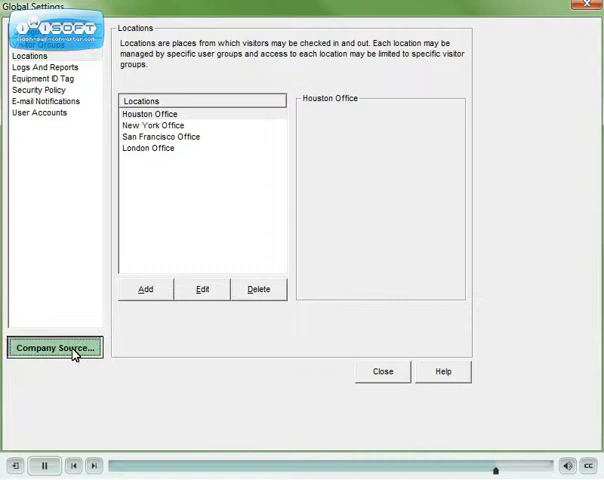
pyautogui.click(54, 347)
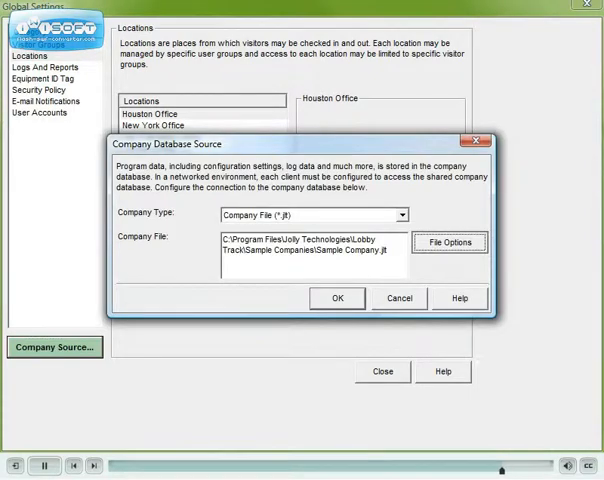